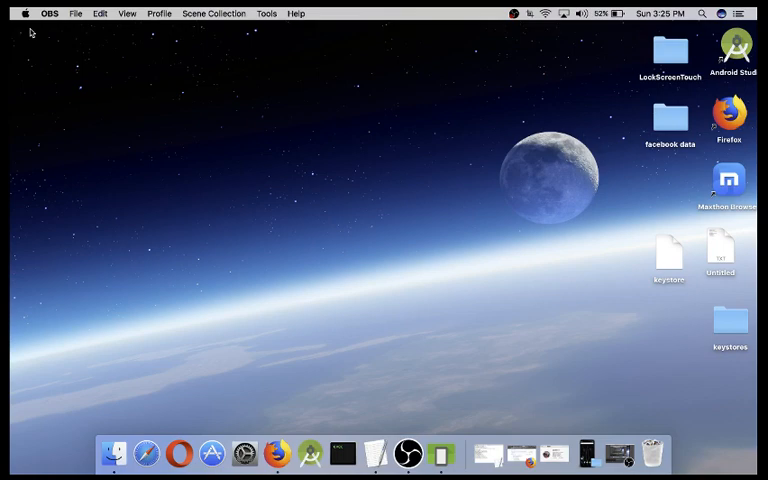
# Step: Show About This Mac from the Apple menu to review the macOS Sierra hardware overview
pyautogui.click(24, 12)
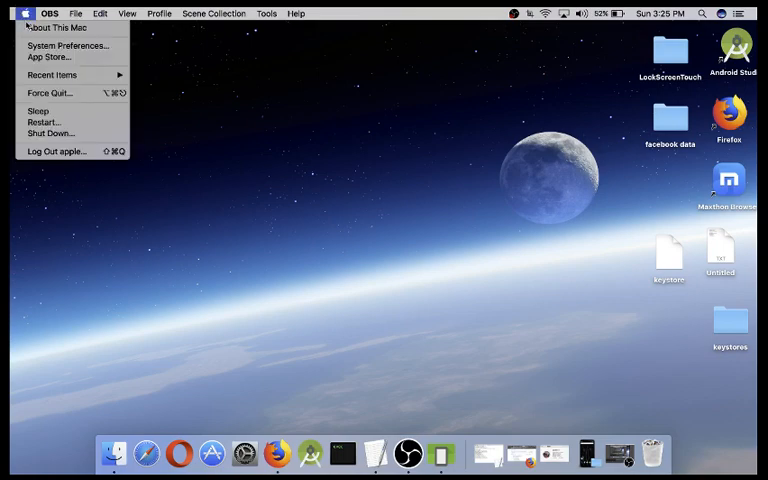
pyautogui.click(56, 28)
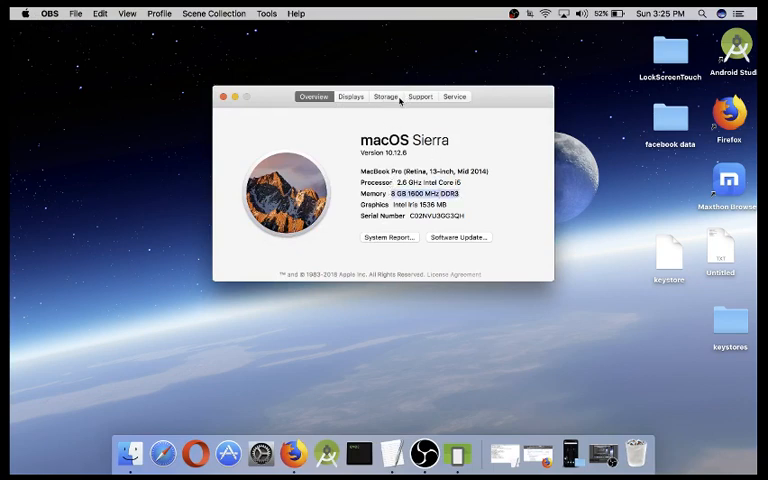
pyautogui.click(384, 96)
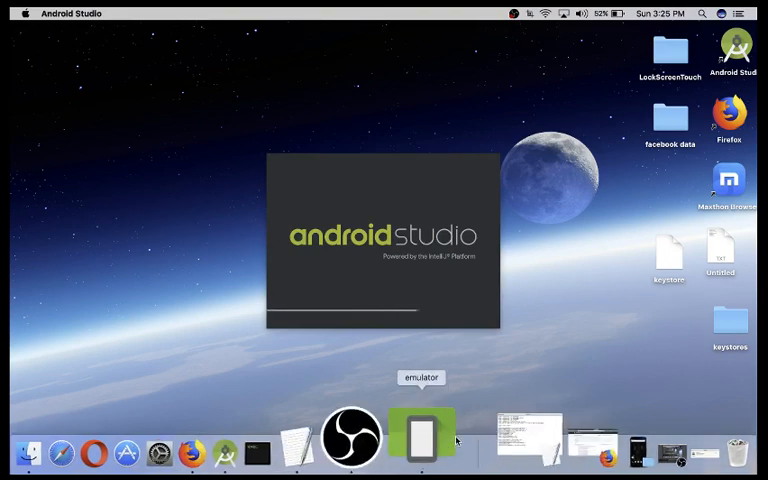
# Step: Switch to the running emulator window while Android Studio loads
pyautogui.click(422, 432)
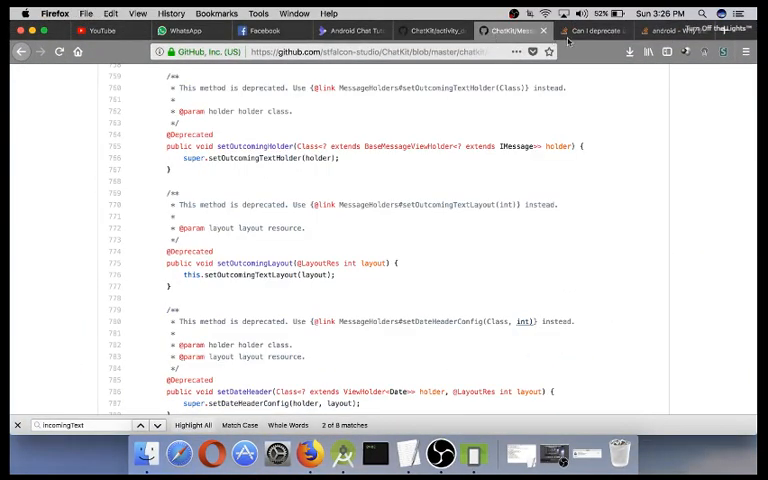
# Step: Bring the Firefox GitHub tab forward to review the deprecated message holder methods
pyautogui.click(590, 30)
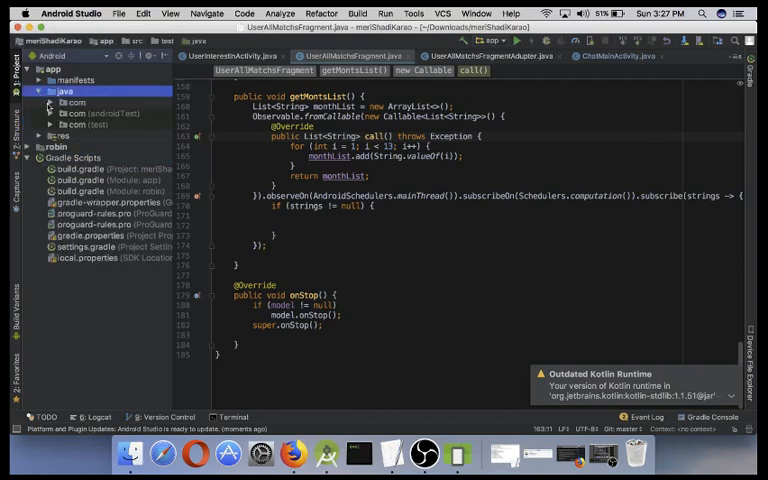
# Step: Expand the java and Fragment packages, then run the app to reach Select Deployment Target
pyautogui.click(52, 102)
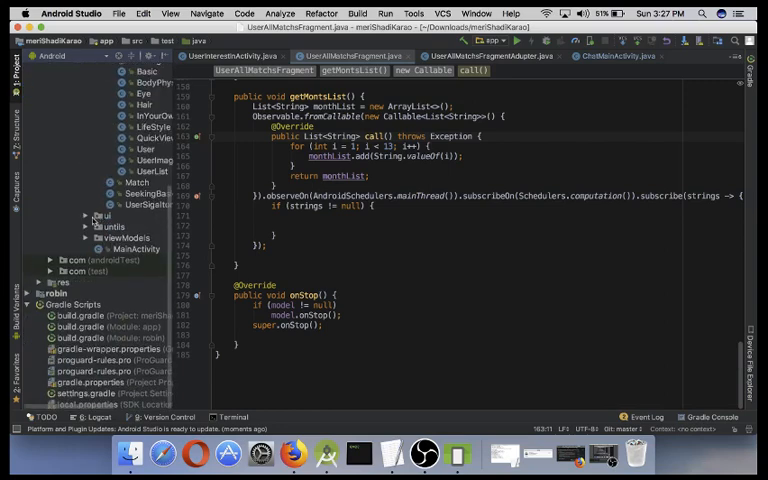
pyautogui.click(86, 216)
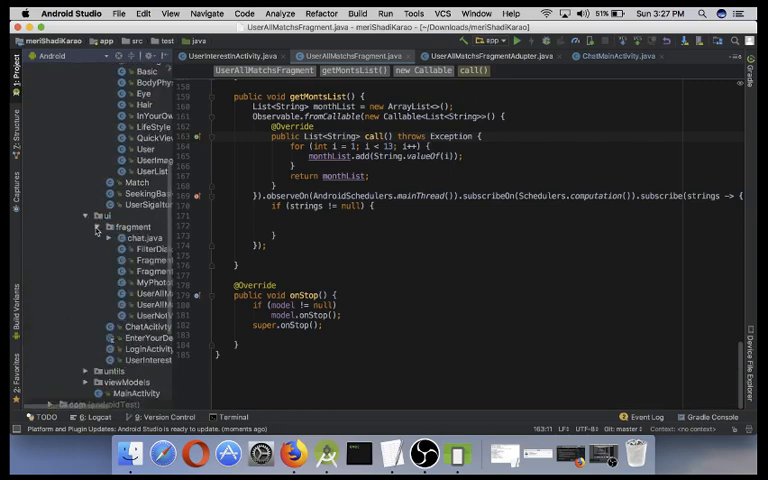
pyautogui.click(150, 282)
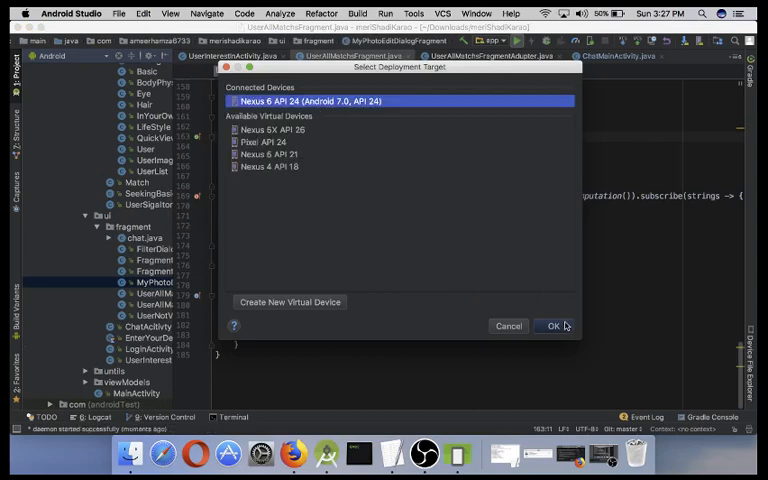
pyautogui.click(508, 324)
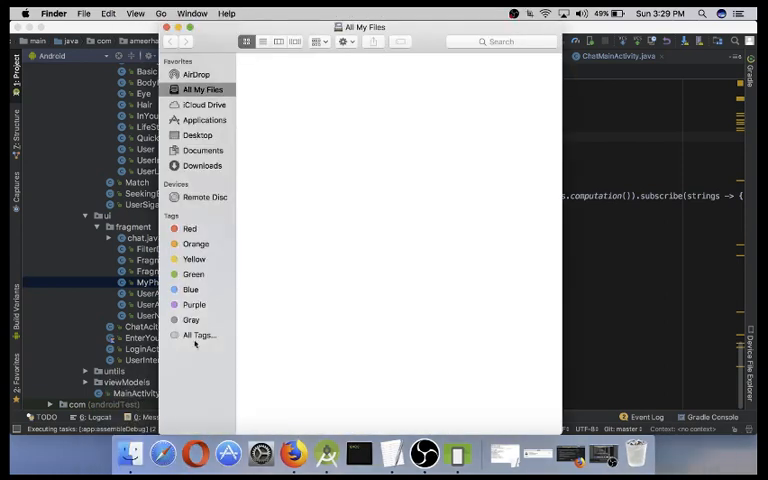
pyautogui.moveTo(202, 118)
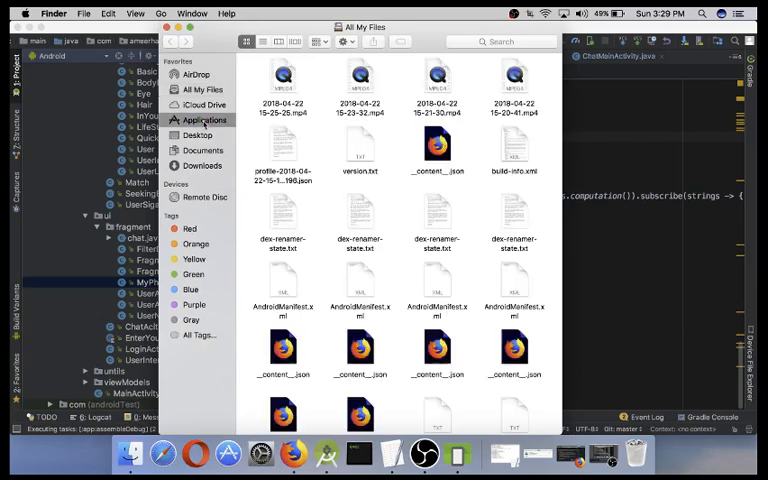
# Step: Browse the Applications folder in Finder while the Gradle build finishes
pyautogui.click(204, 120)
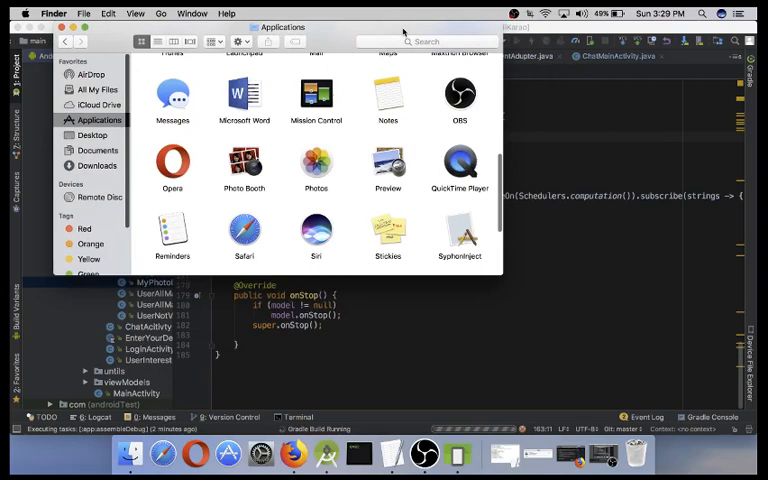
pyautogui.scroll(-3)
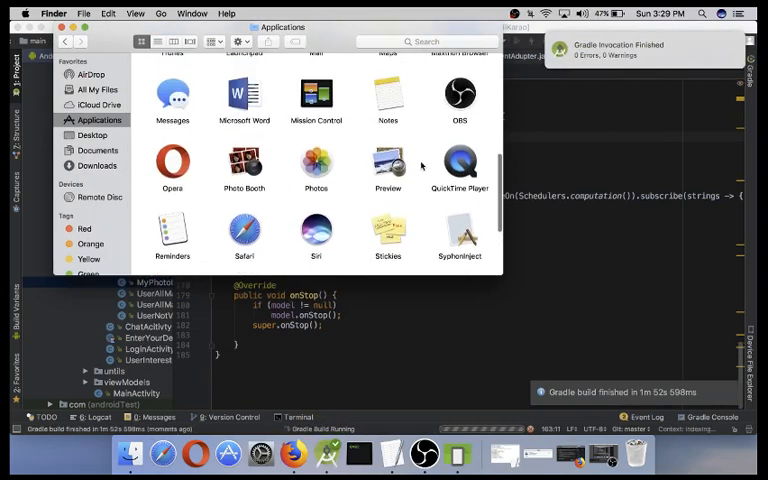
pyautogui.scroll(3)
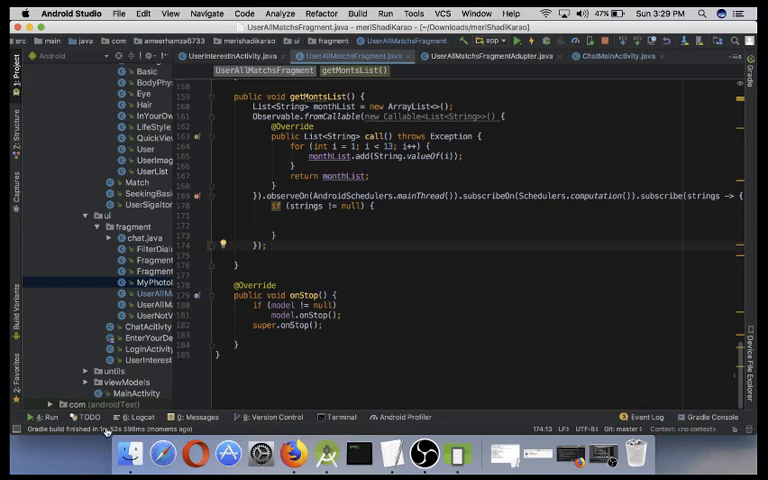
# Step: Insert a Log.d debug statement after the setStyle line in onMenuItemClick
pyautogui.click(460, 444)
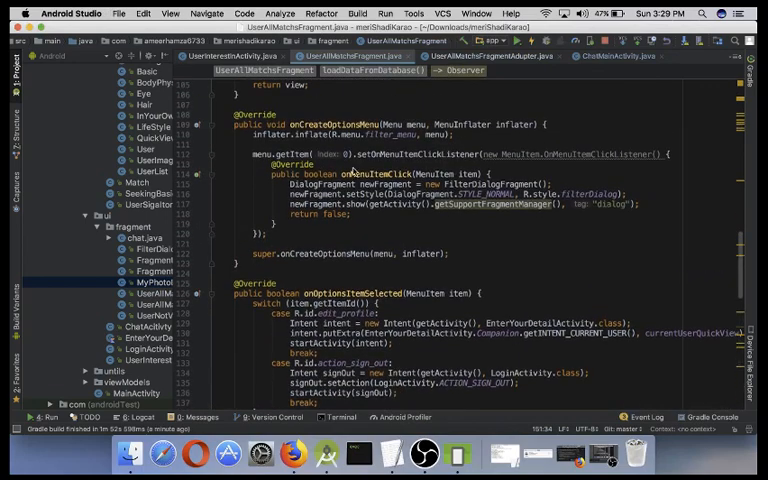
pyautogui.press('cmd+space')
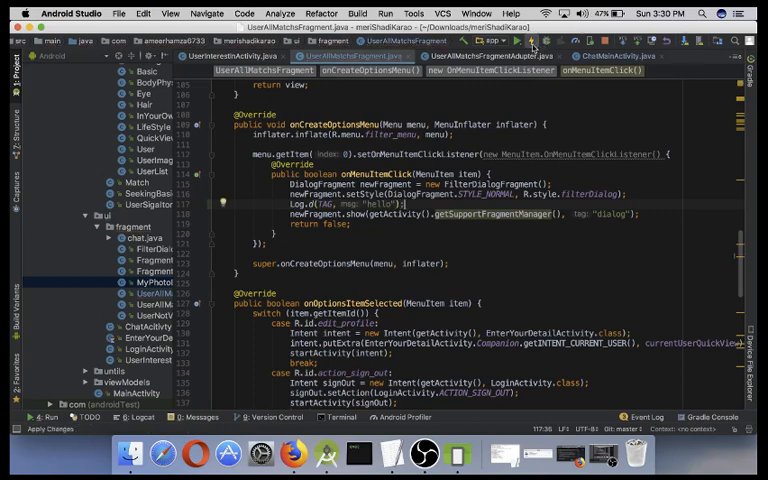
# Step: Run the edited app on the emulator, then launch Activity Monitor via Spotlight
pyautogui.click(532, 40)
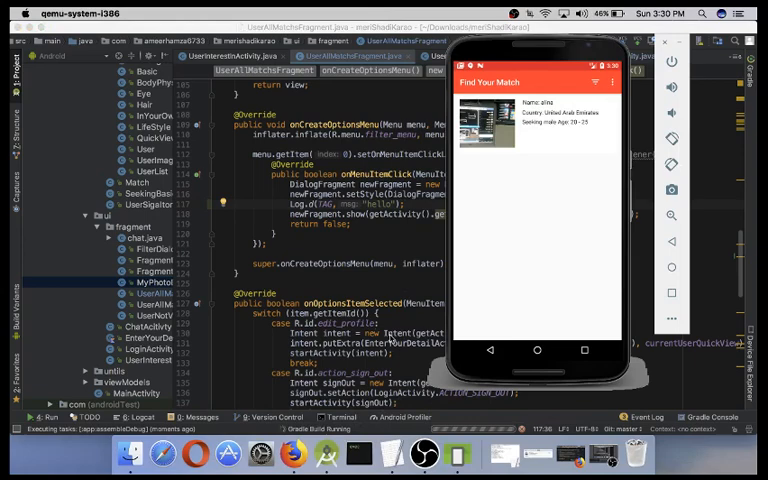
pyautogui.write('activity Monitor')
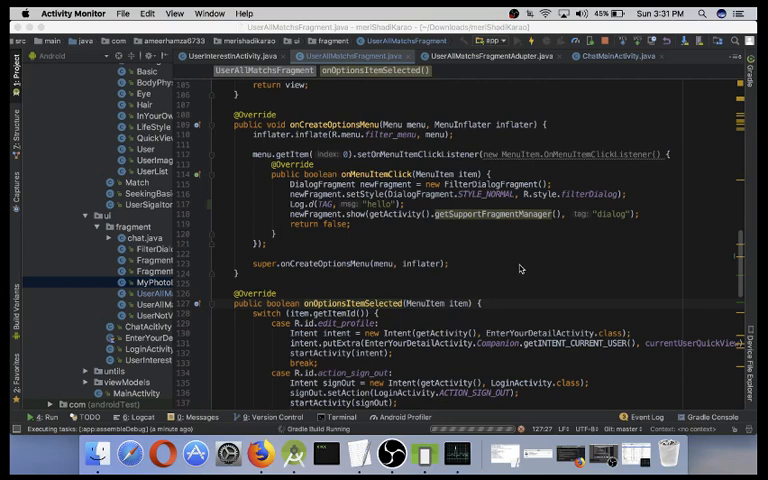
pyautogui.moveTo(558, 352)
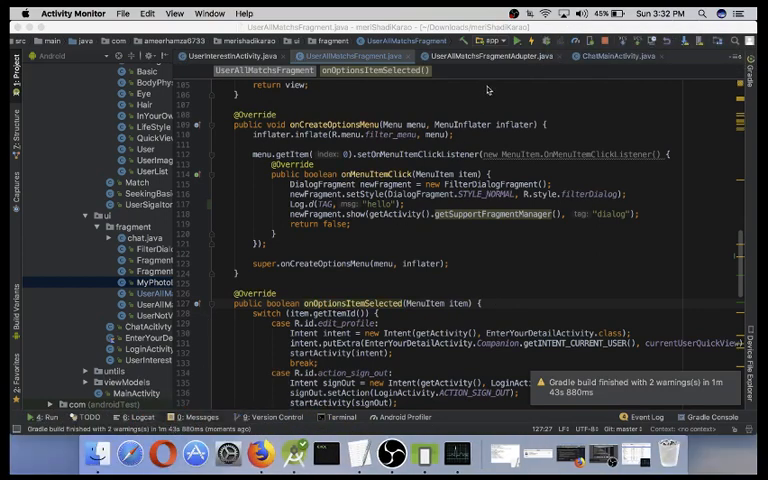
pyautogui.moveTo(536, 56)
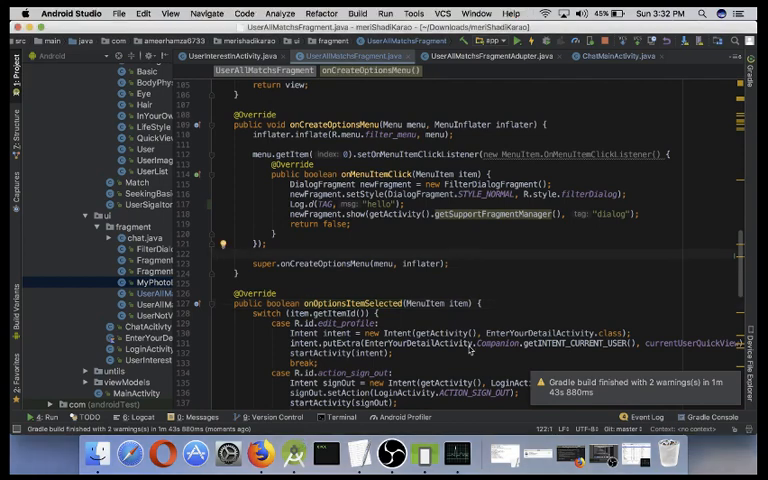
# Step: Rerun the app with the Samsung SM-J200H phone chosen as deployment target
pyautogui.click(420, 430)
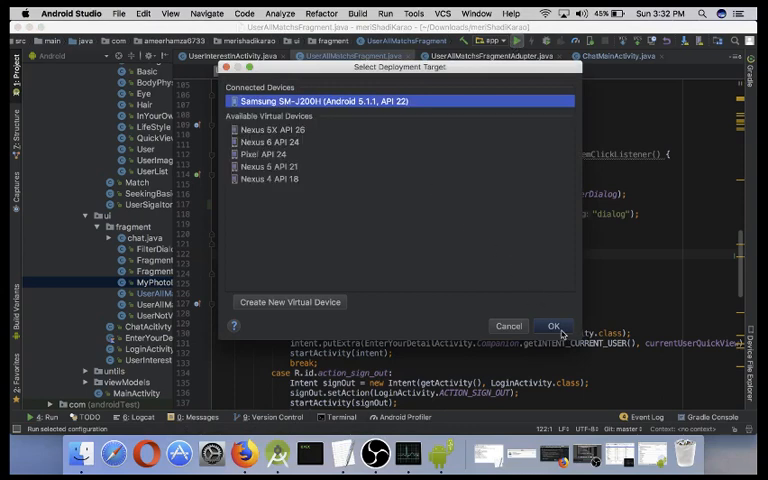
pyautogui.click(552, 326)
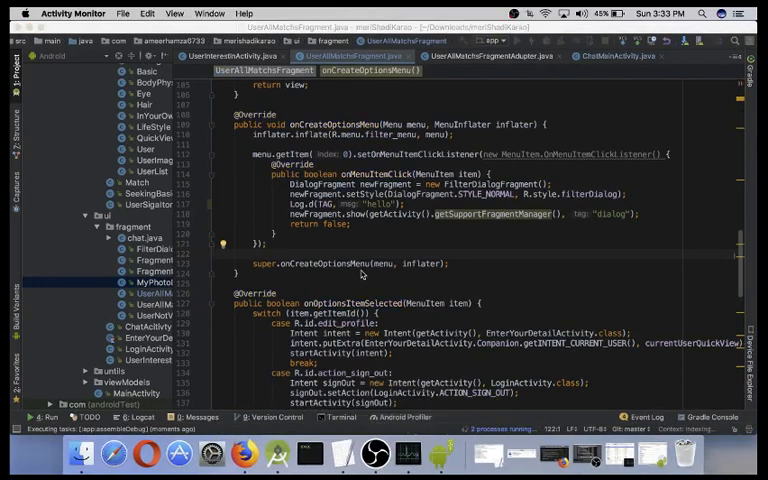
pyautogui.moveTo(368, 276)
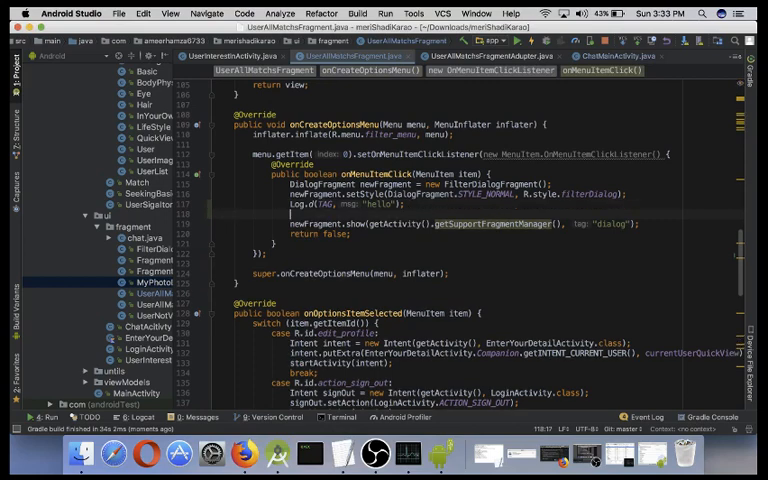
# Step: Enter 'Log' in the editor before navigating to the Parcelable model class
pyautogui.write('Login);')
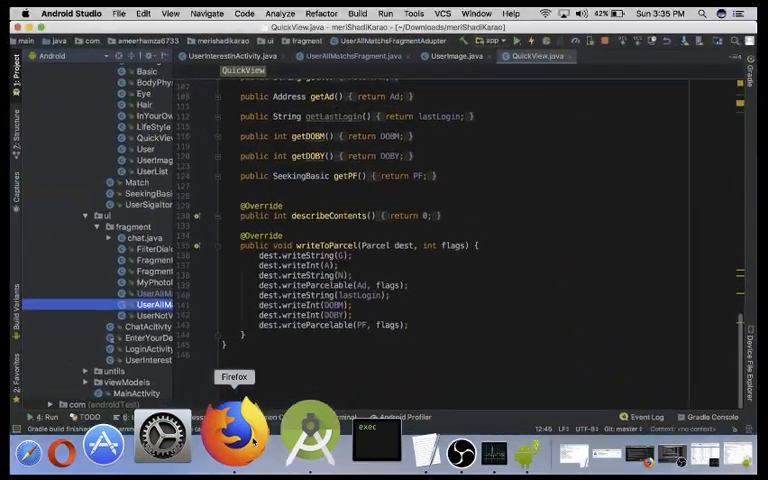
# Step: Bring Firefox forward, browse the Facebook feed, then switch to the Sendbird Android Chat Tutorial tab
pyautogui.click(232, 438)
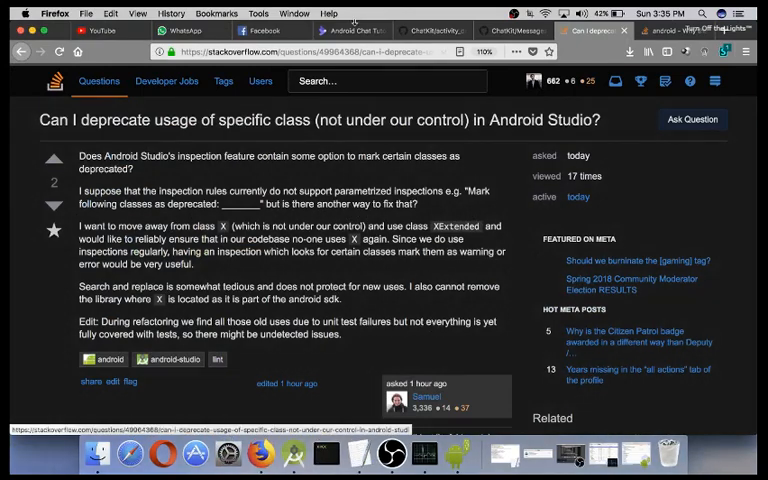
pyautogui.click(262, 30)
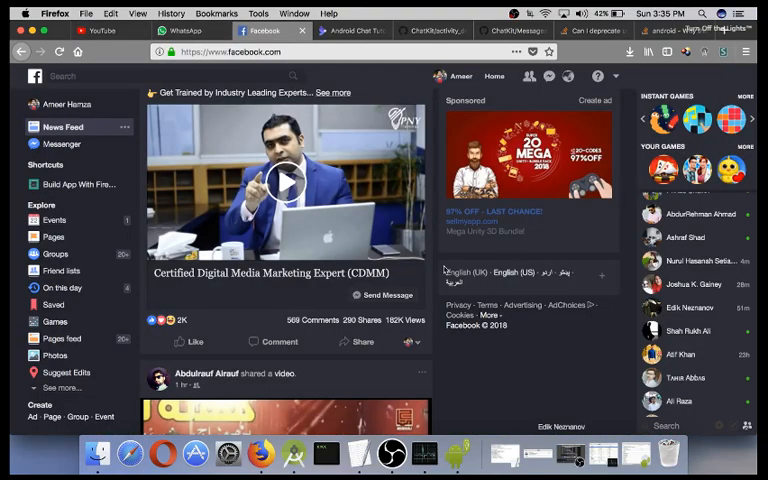
pyautogui.scroll(-3)
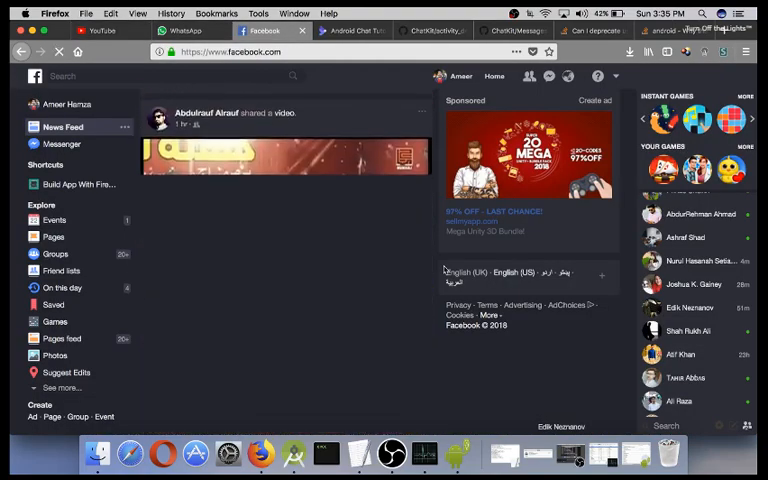
pyautogui.click(356, 30)
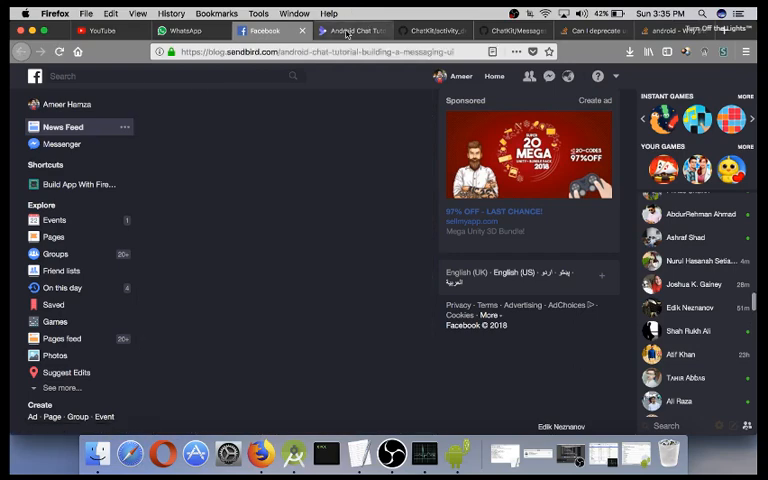